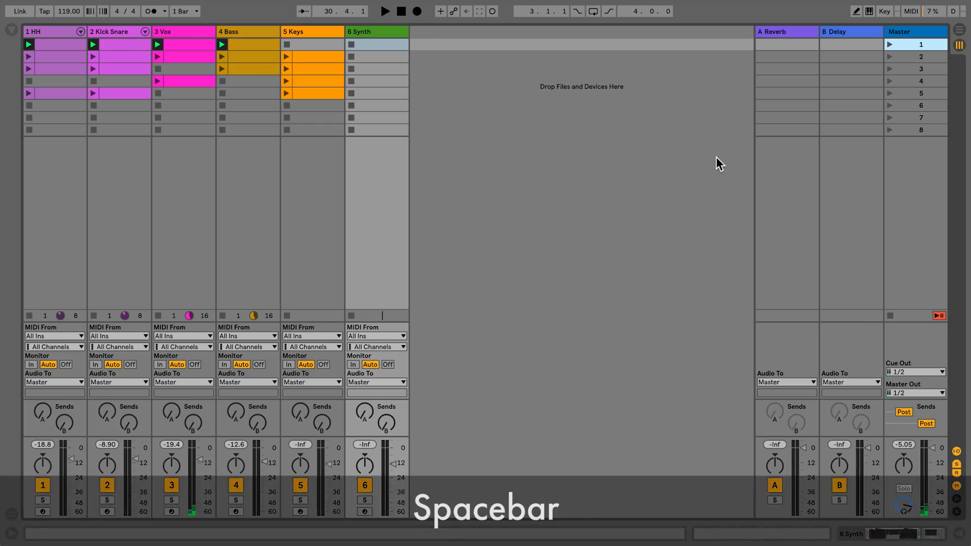
Start playback of the set, switch to Arrangement view and return to the Session clip grid.
{"action": "key", "text": "space"}
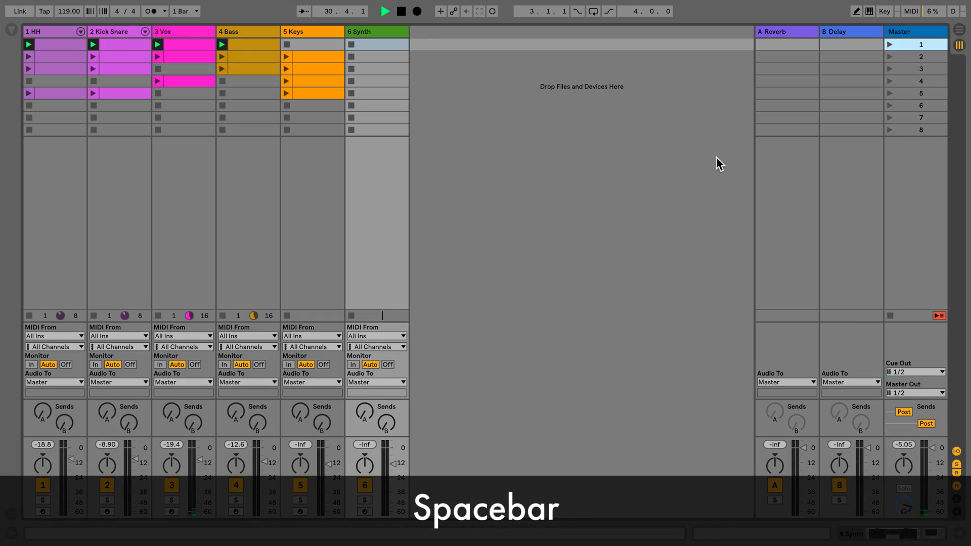
{"action": "key", "text": "space"}
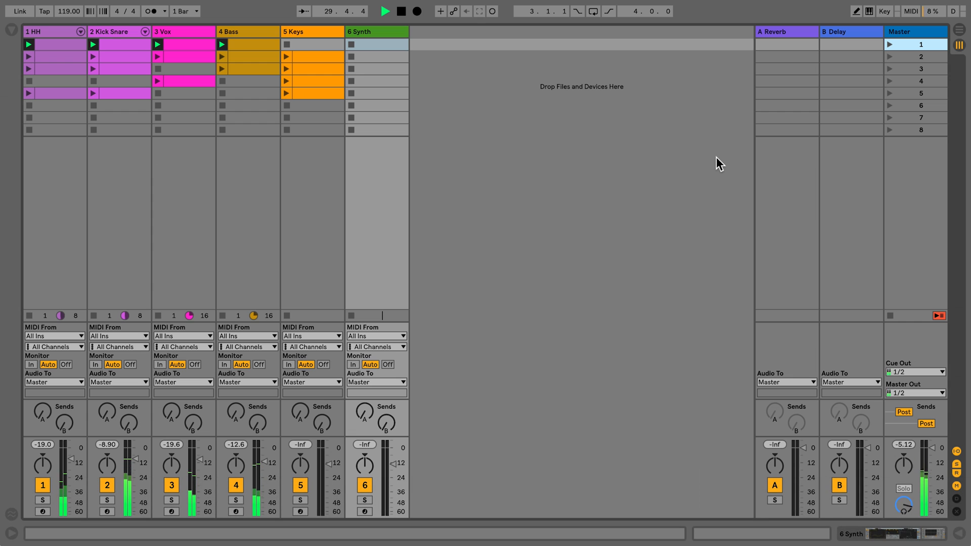
{"action": "key", "text": "Tab"}
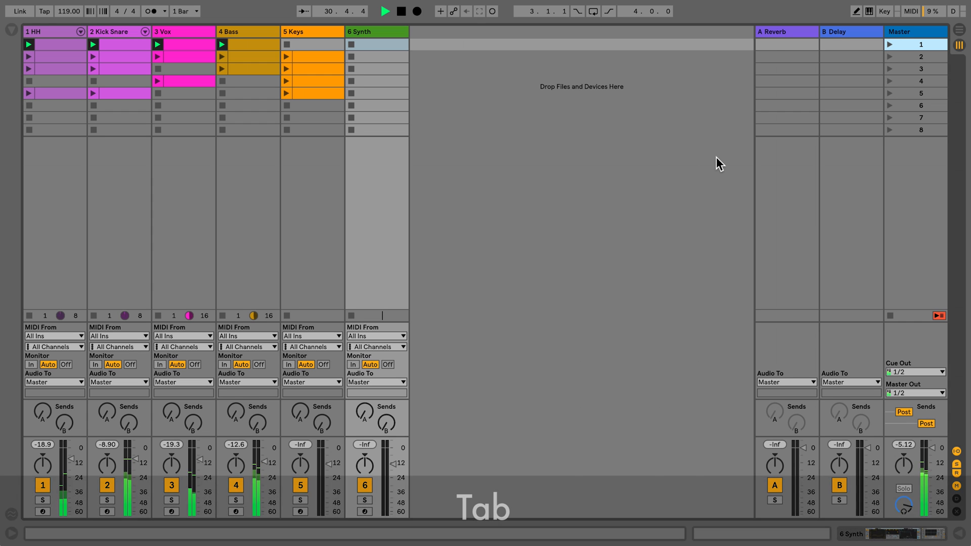
{"action": "key", "text": "Tab"}
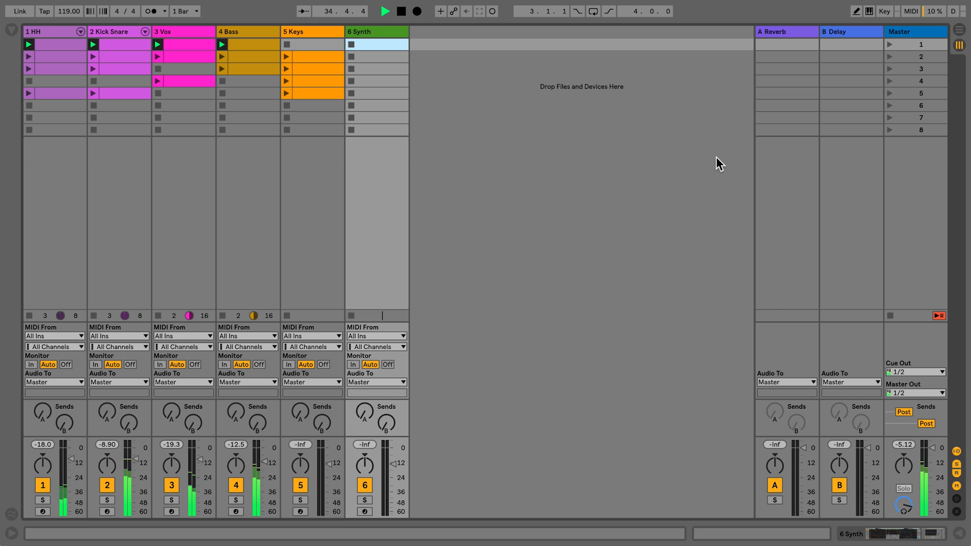
{"action": "key", "text": "cmd+d"}
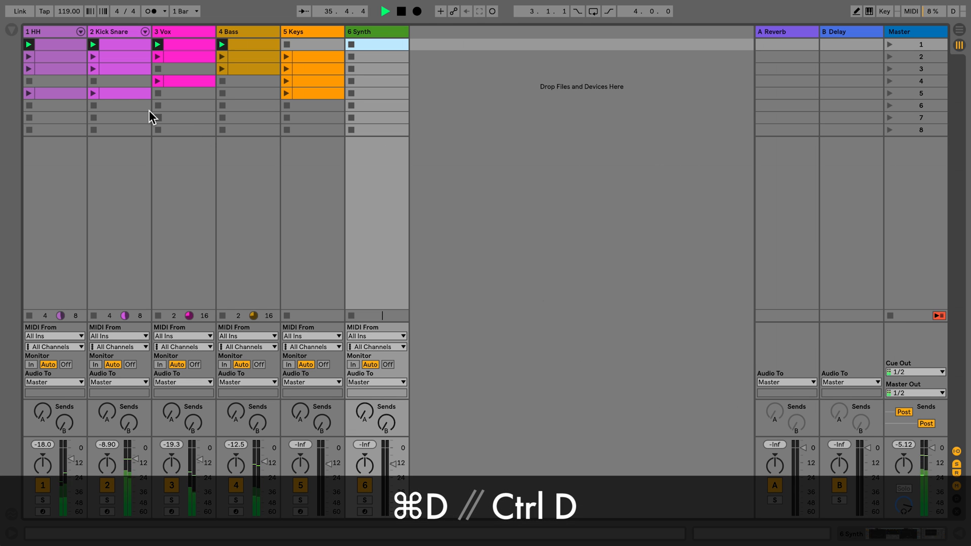
{"action": "left_click", "coordinate": [120, 93]}
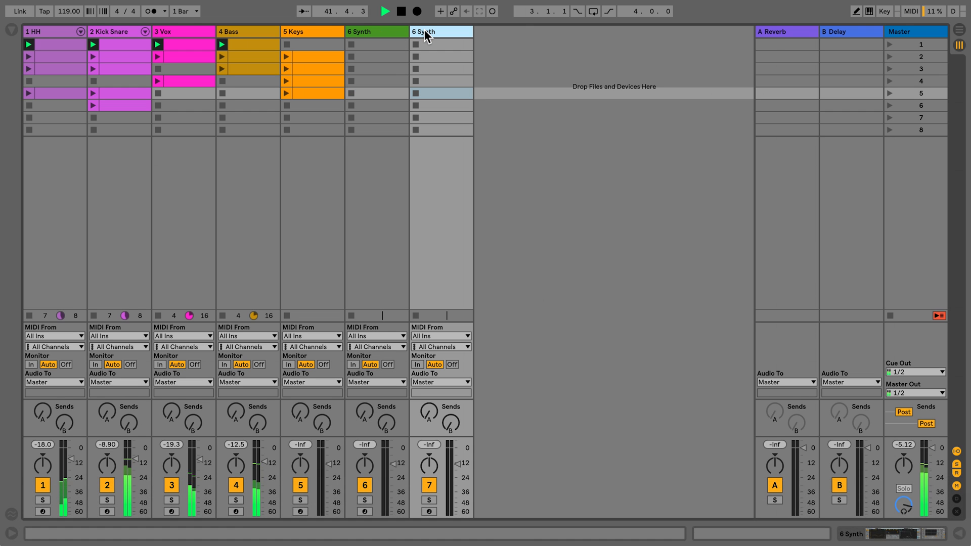
{"action": "key", "text": "Delete"}
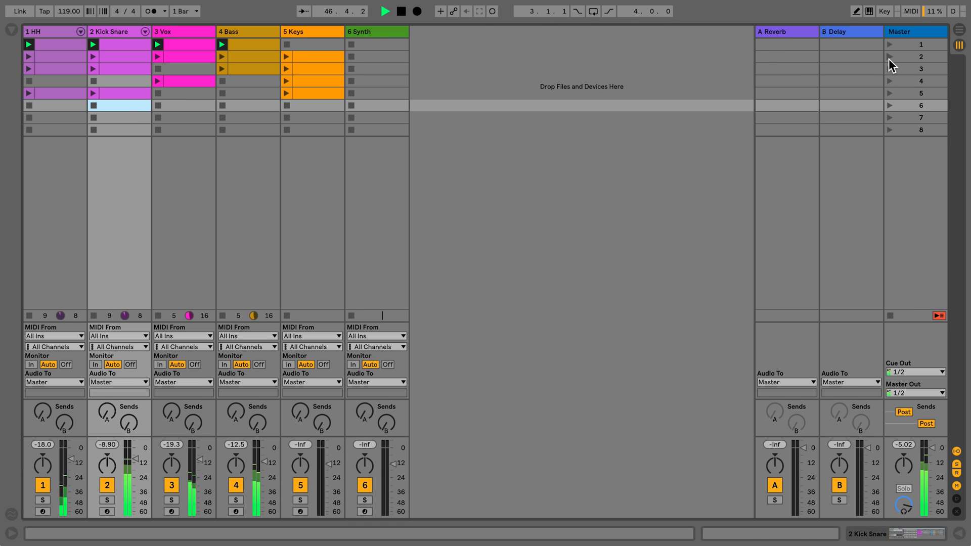
{"action": "left_click", "coordinate": [889, 56]}
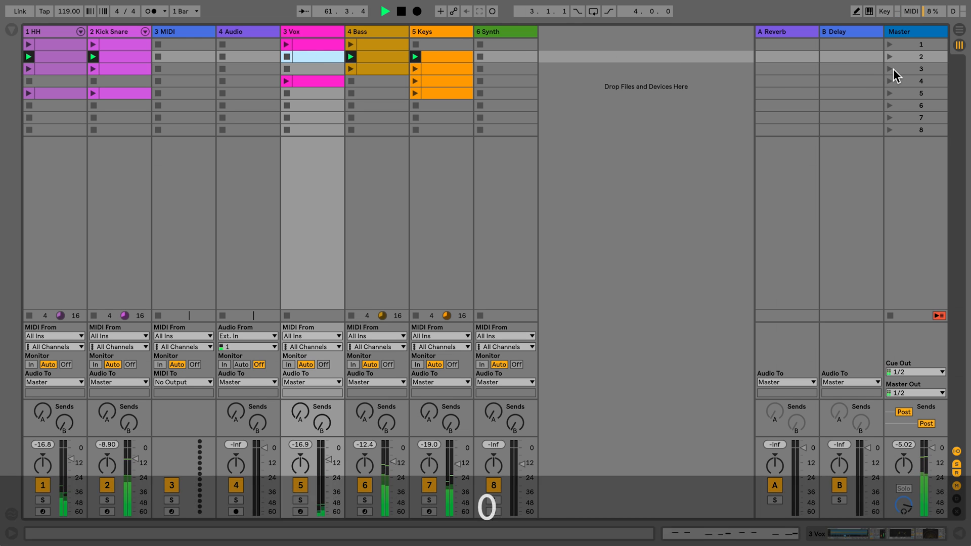
Launch scene 3 so its hi-hat, kick-snare, bass and keys clips play.
{"action": "left_click", "coordinate": [916, 68]}
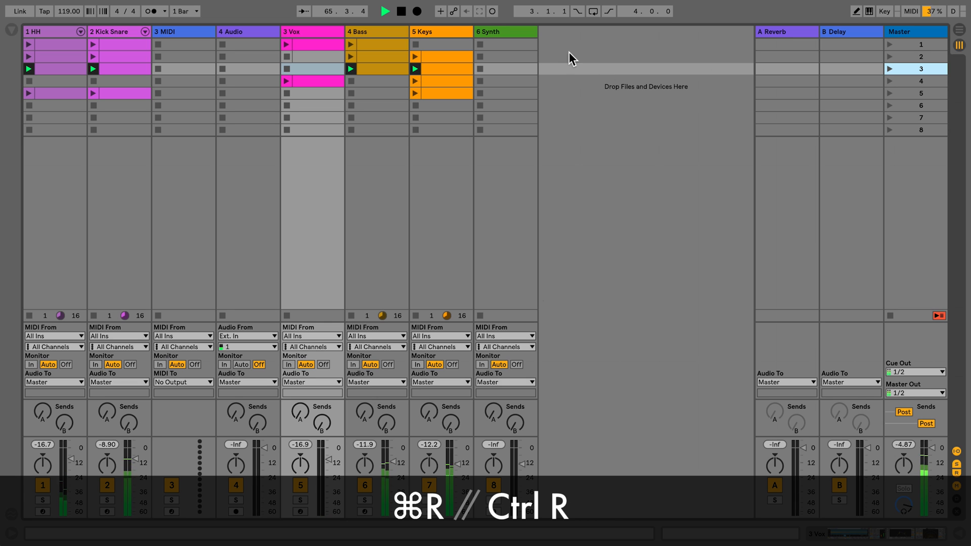
{"action": "mouse_move", "coordinate": [440, 37]}
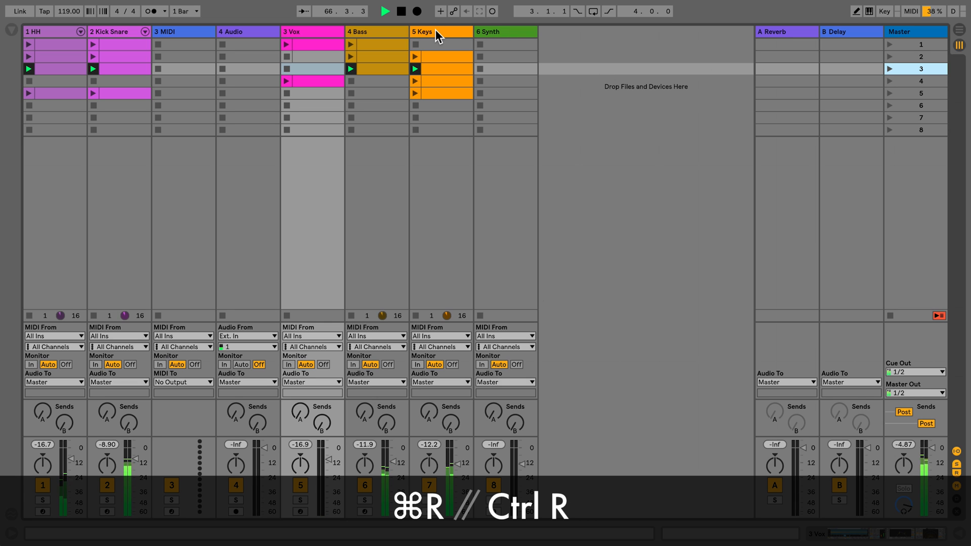
Rename the Keys track to 'synth keys'.
{"action": "left_click", "coordinate": [423, 31]}
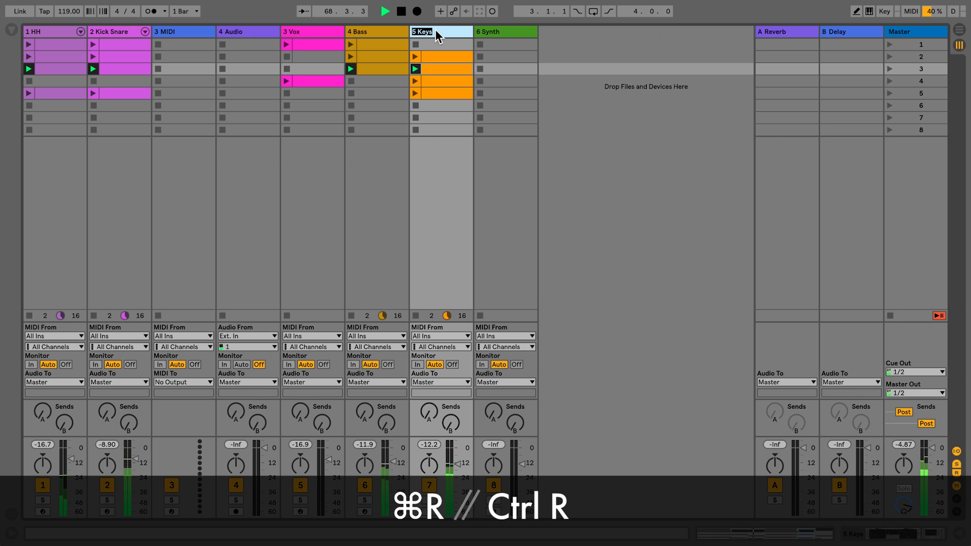
{"action": "type", "text": "synth k"}
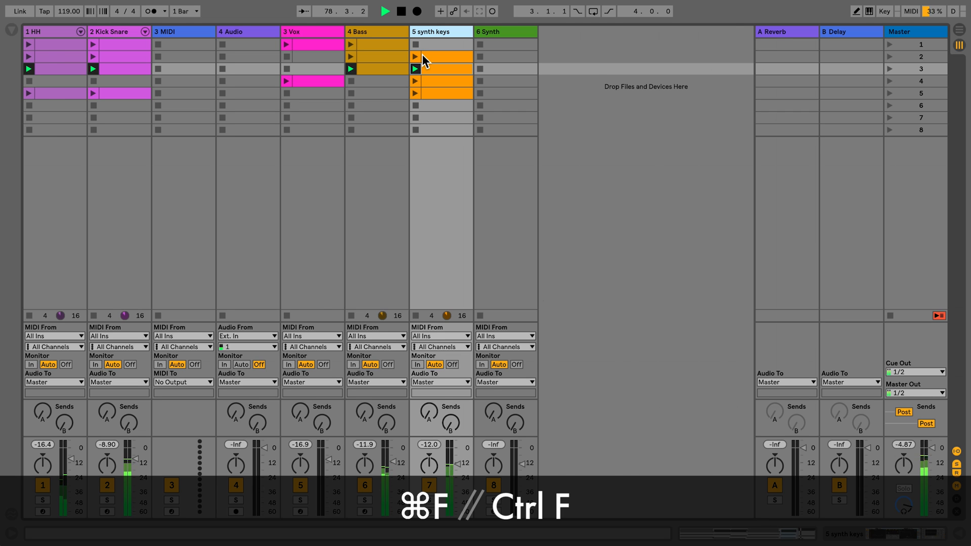
{"action": "key", "text": "ctrl+f"}
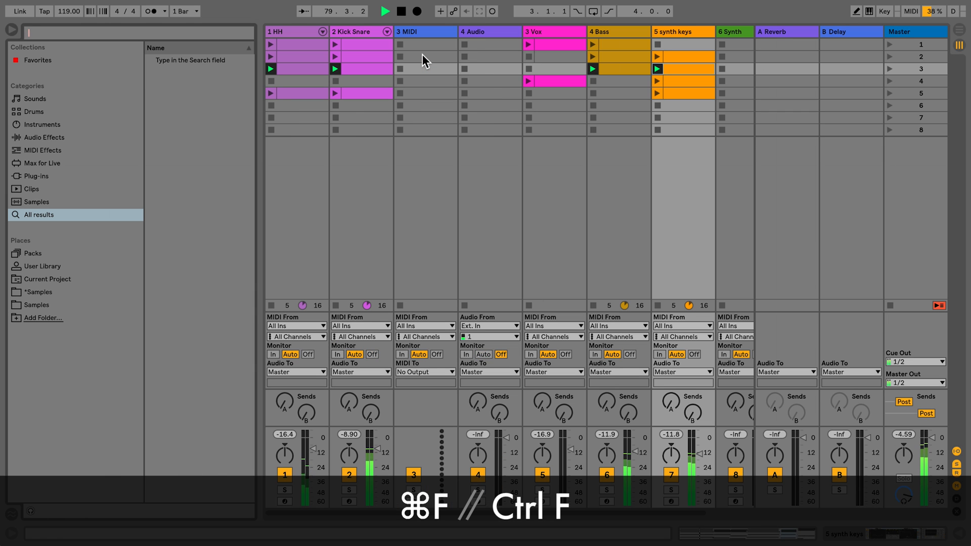
{"action": "type", "text": "kick"}
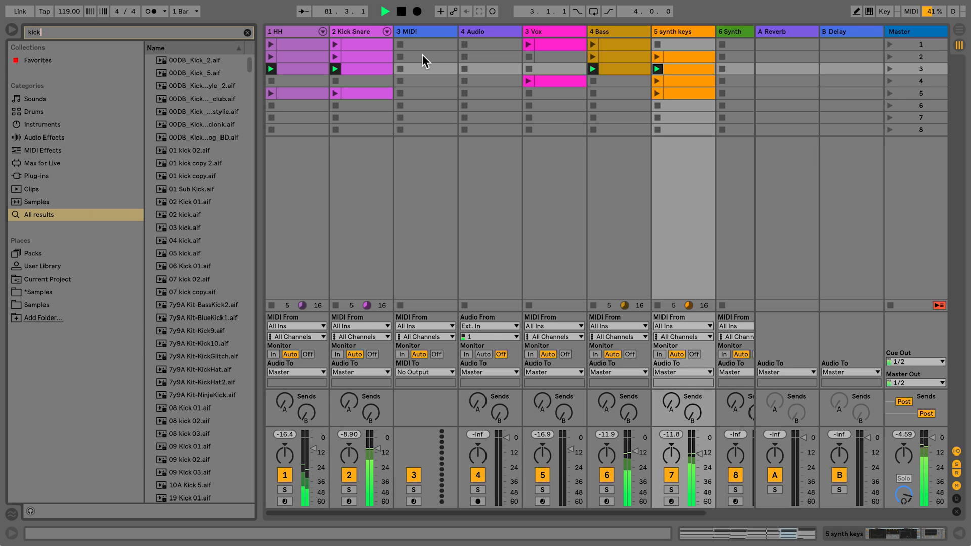
{"action": "left_click", "coordinate": [12, 30]}
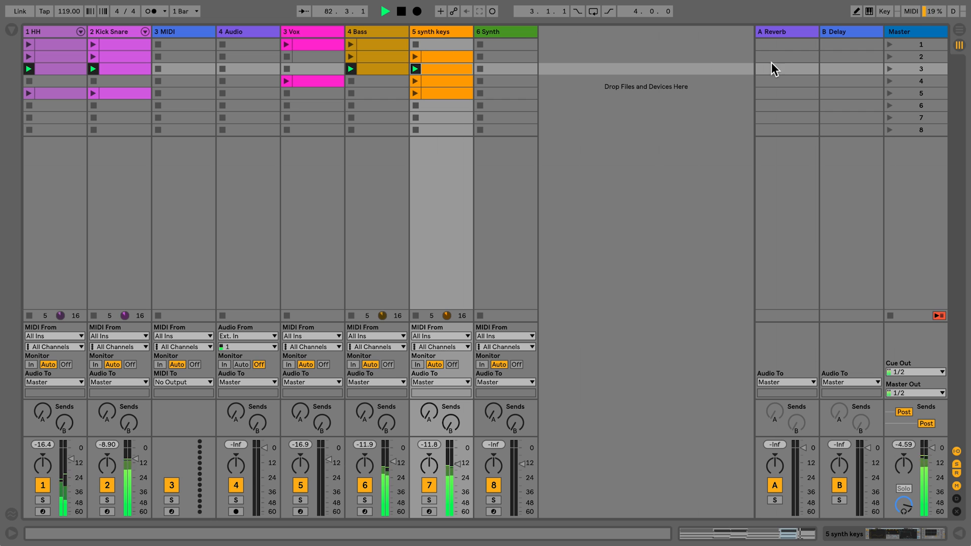
{"action": "key", "text": "ctrl+alt+l"}
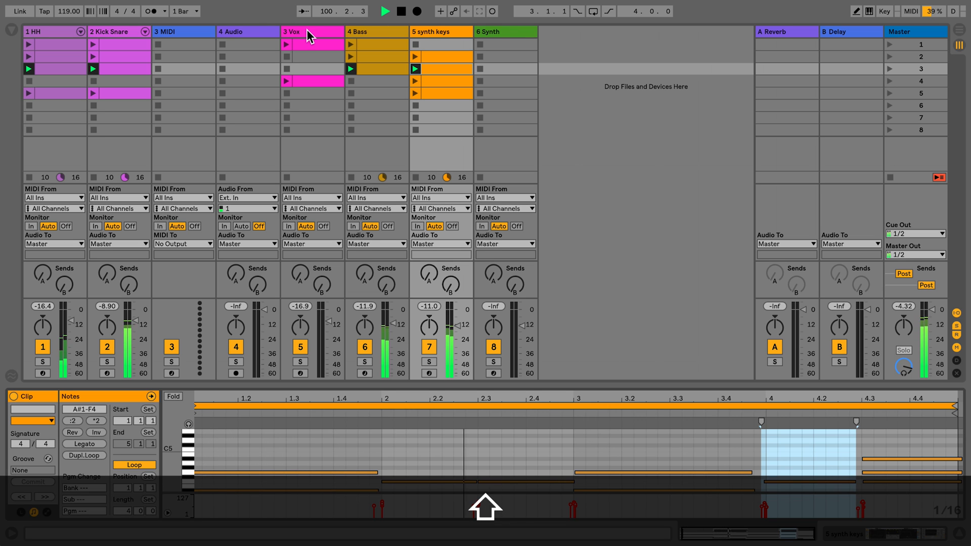
Select the Vox track and add the MIDI track to the selection.
{"action": "left_click", "coordinate": [311, 68]}
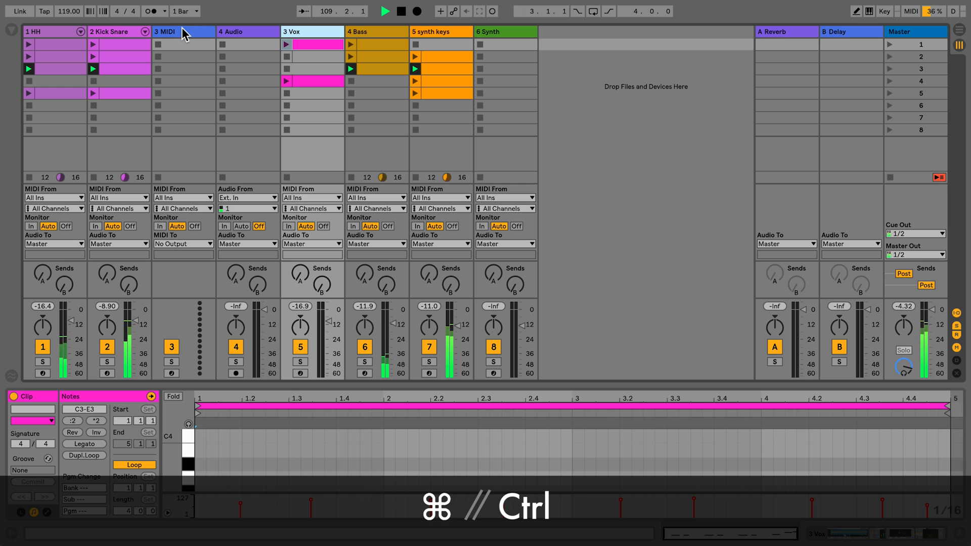
{"action": "left_click", "coordinate": [47, 32]}
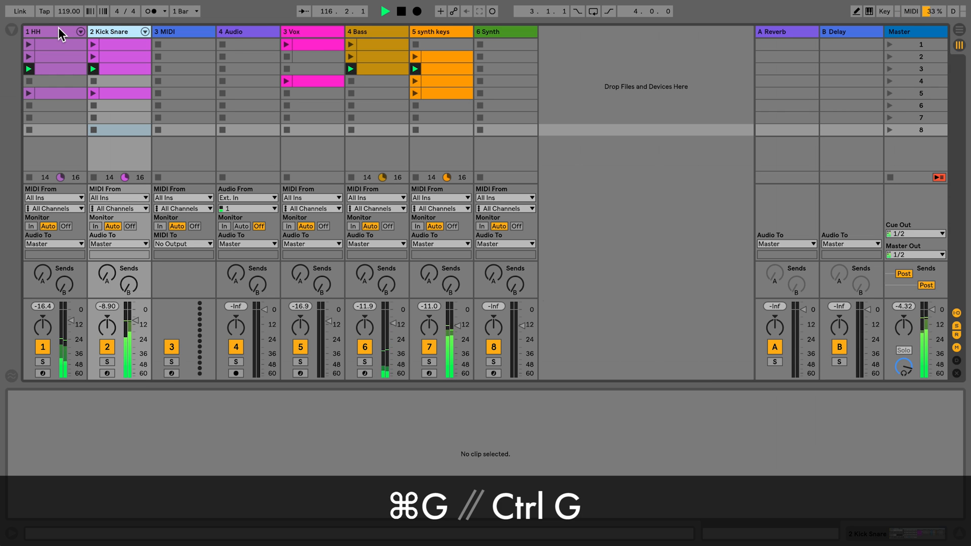
Add the HH track to the selection and group HH and Kick Snare into a new group track.
{"action": "left_click", "coordinate": [53, 31]}
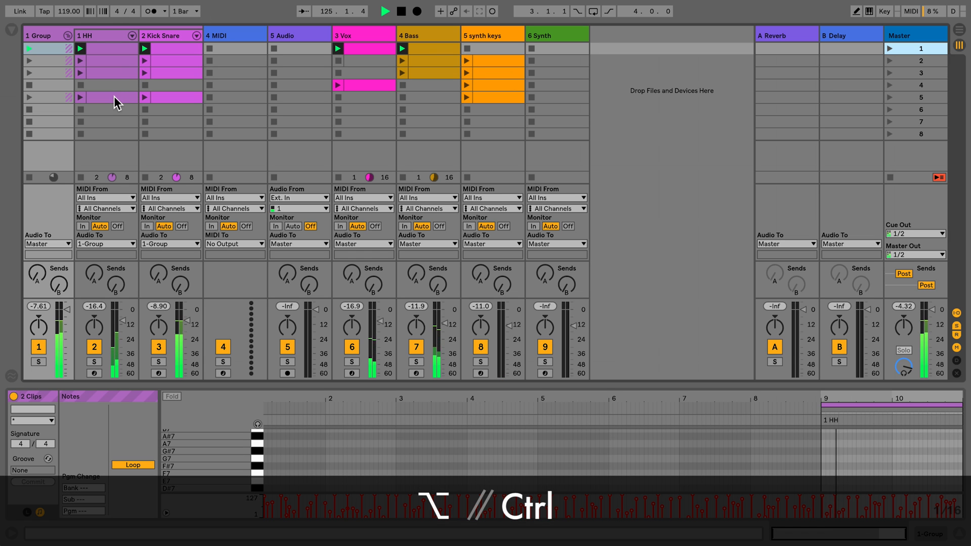
Copy the HH and Kick Snare clips from scene 5 into scene 7.
{"action": "left_click", "coordinate": [111, 97]}
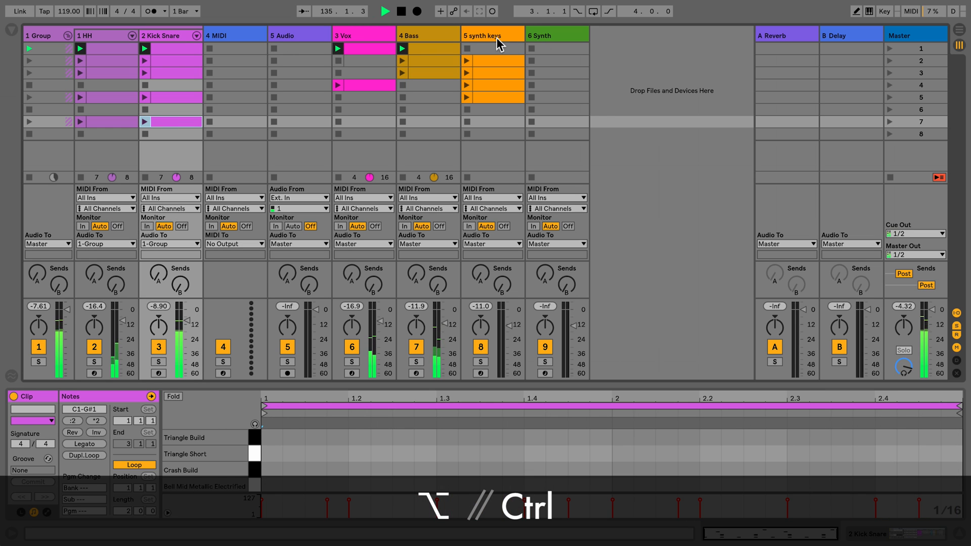
{"action": "mouse_move", "coordinate": [544, 37]}
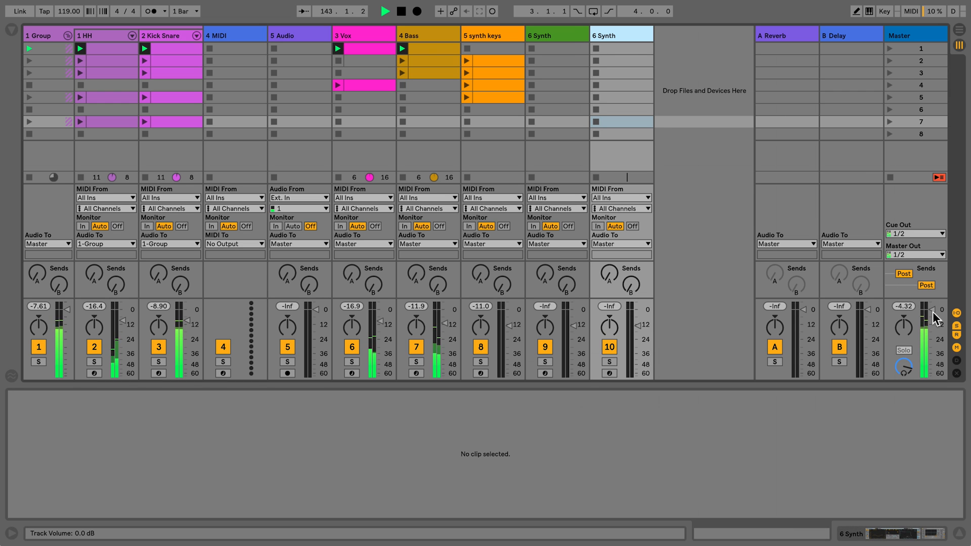
Lower the master volume to -12 dB, then return it to 0 dB.
{"action": "left_click_drag", "start_coordinate": [923, 324], "coordinate": [923, 313]}
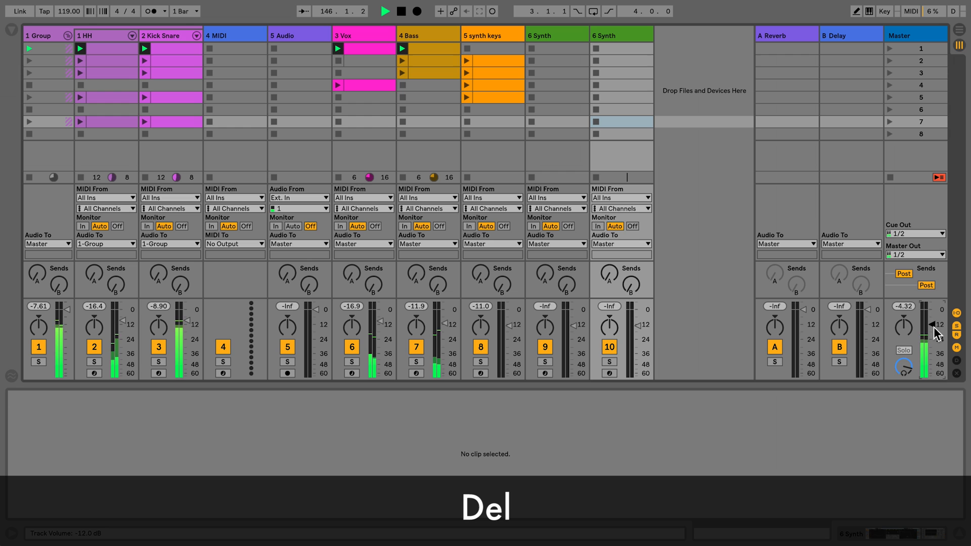
{"action": "left_click_drag", "start_coordinate": [924, 325], "coordinate": [924, 312]}
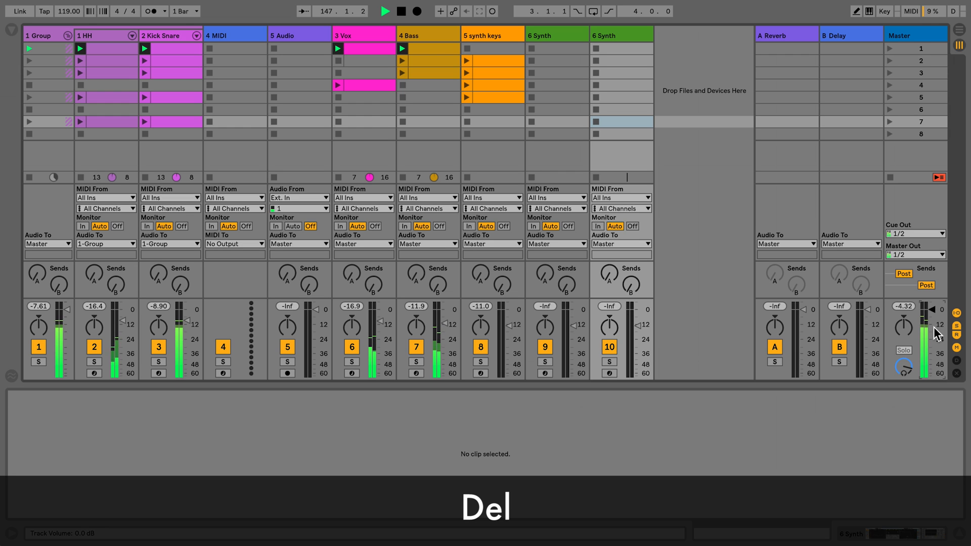